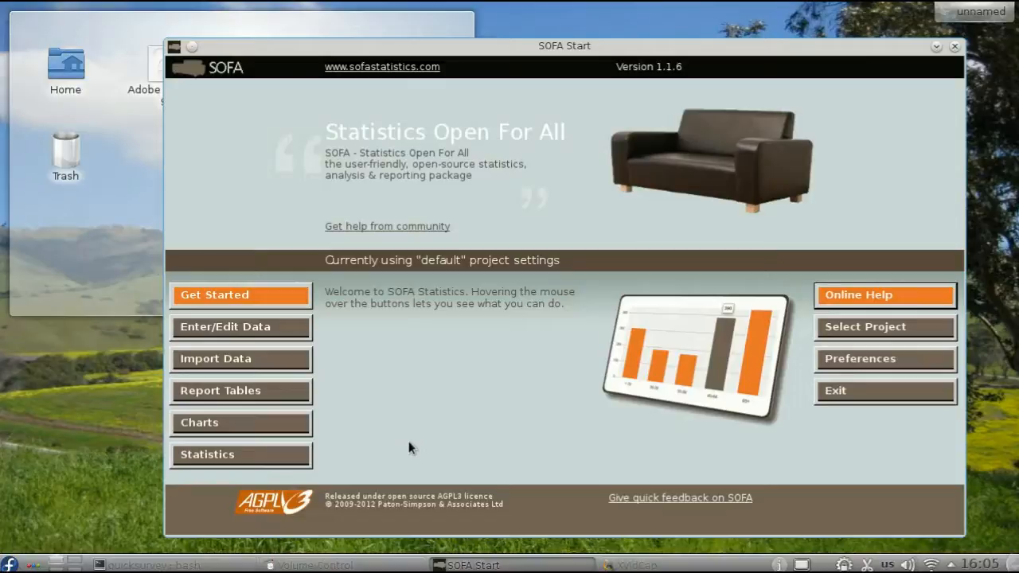
mouse_move(398, 455)
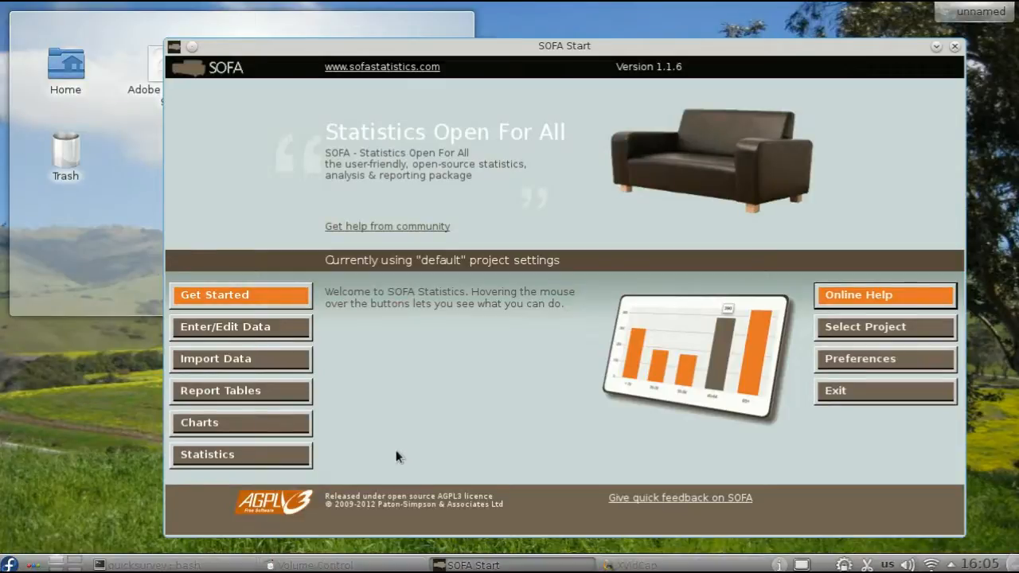
mouse_move(363, 462)
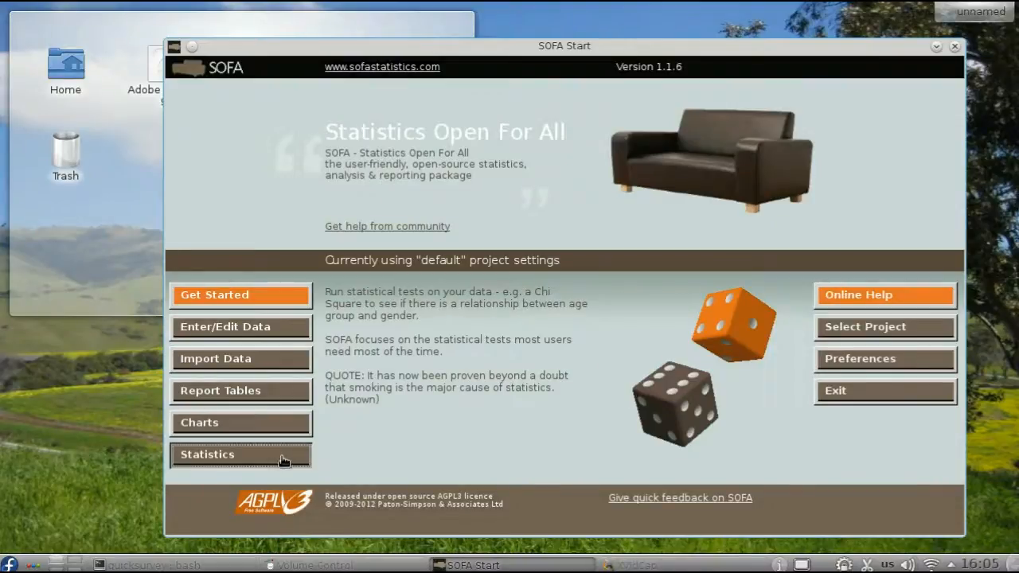
Step: Select 't-test - independent' from the statistical test chooser
click(206, 454)
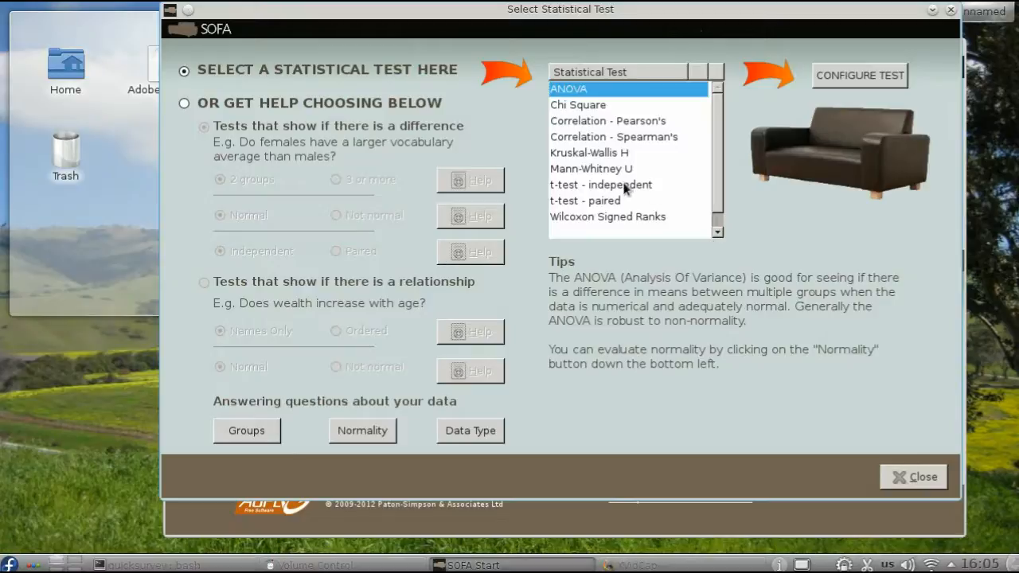
click(602, 184)
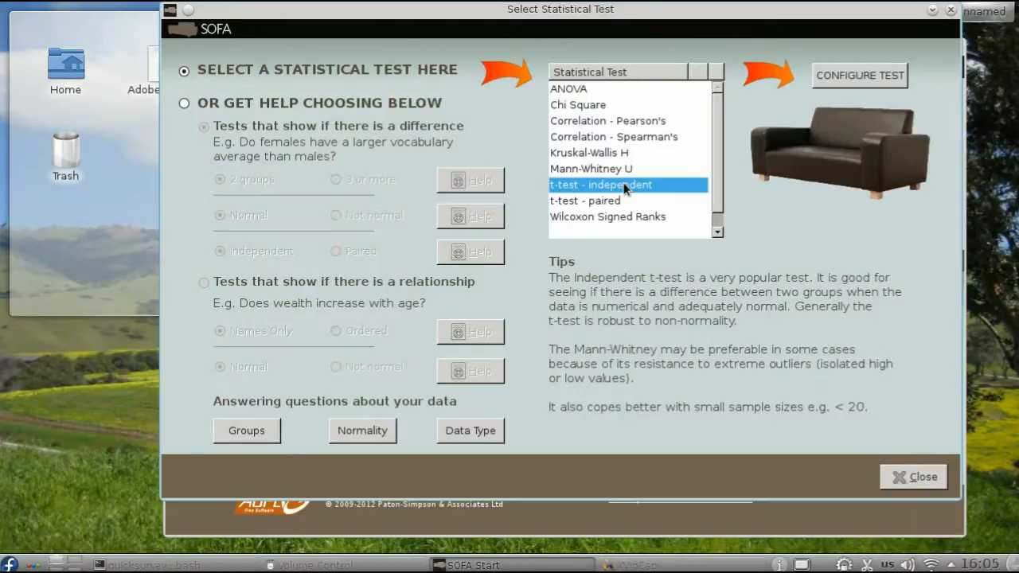
mouse_move(859, 75)
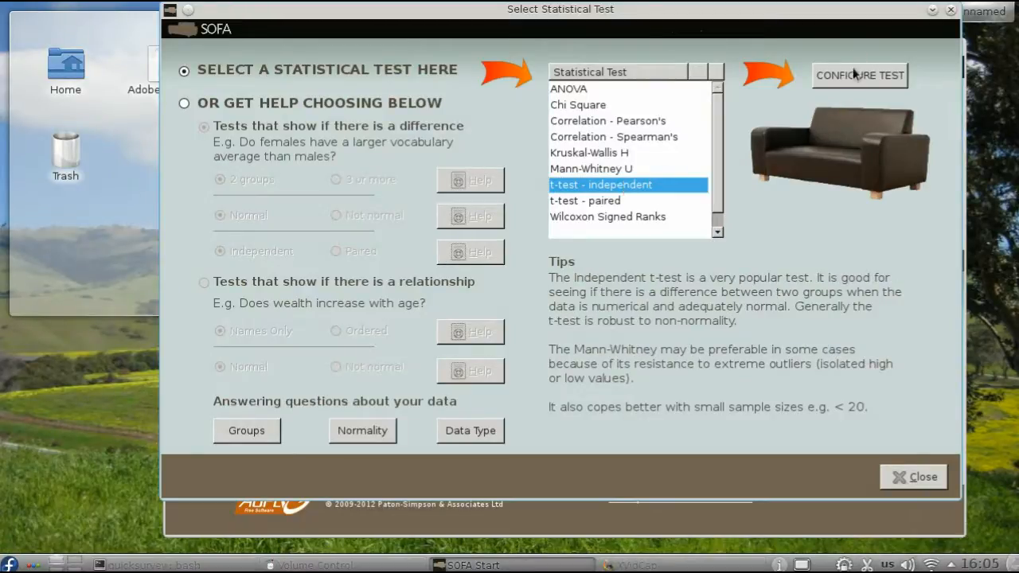
Step: Configure the t-test on the results table with Height as the averaged variable
click(860, 75)
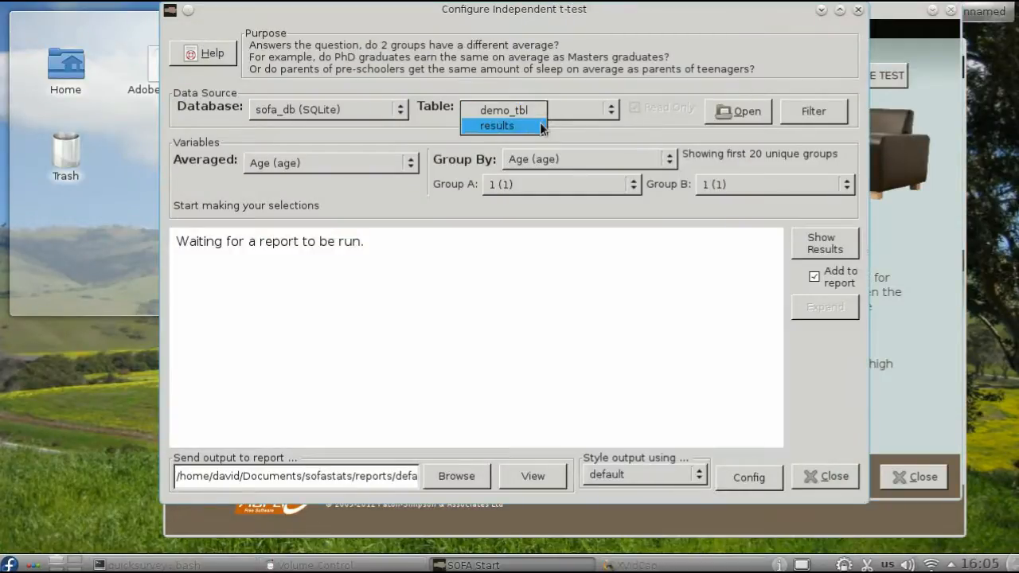
click(497, 125)
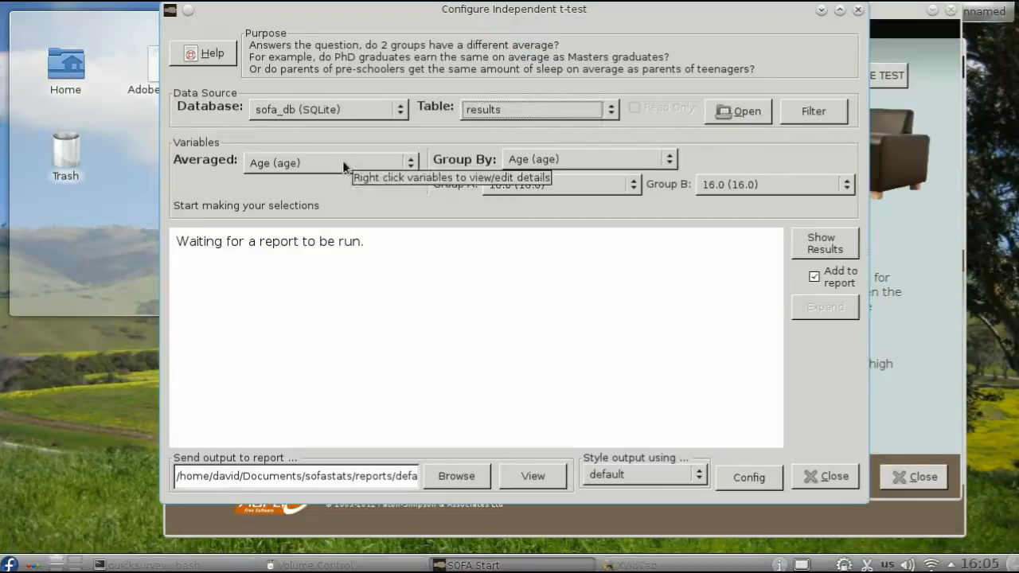
click(411, 162)
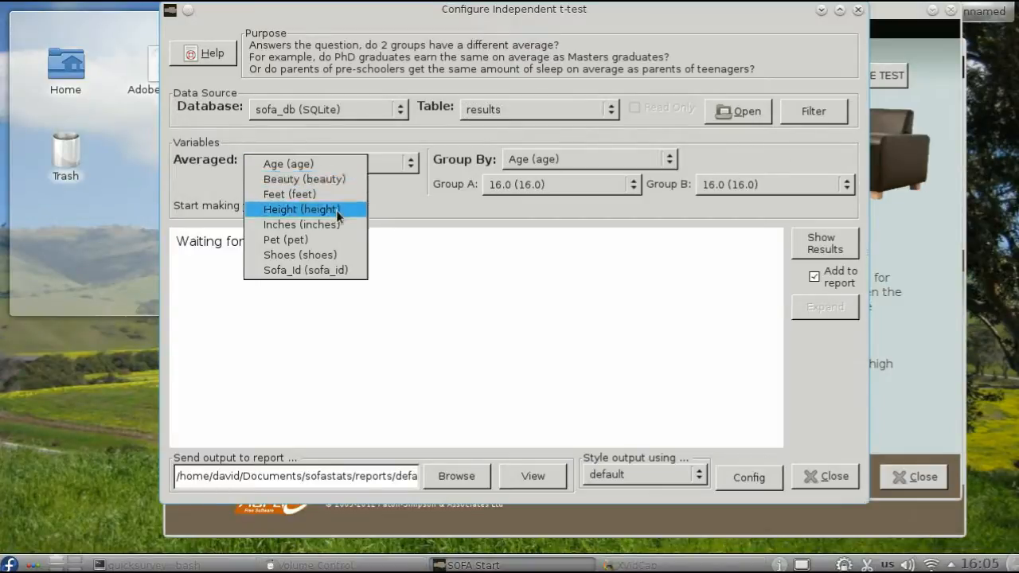
click(300, 209)
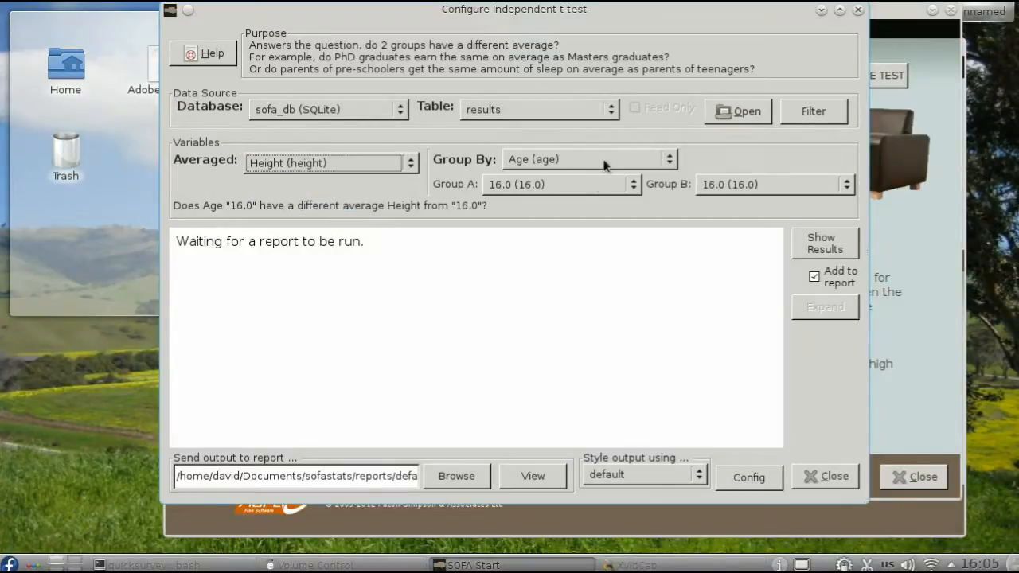
Step: Group by Gender with F vs M and show the results (p < 0.001, t = -6.157)
click(669, 159)
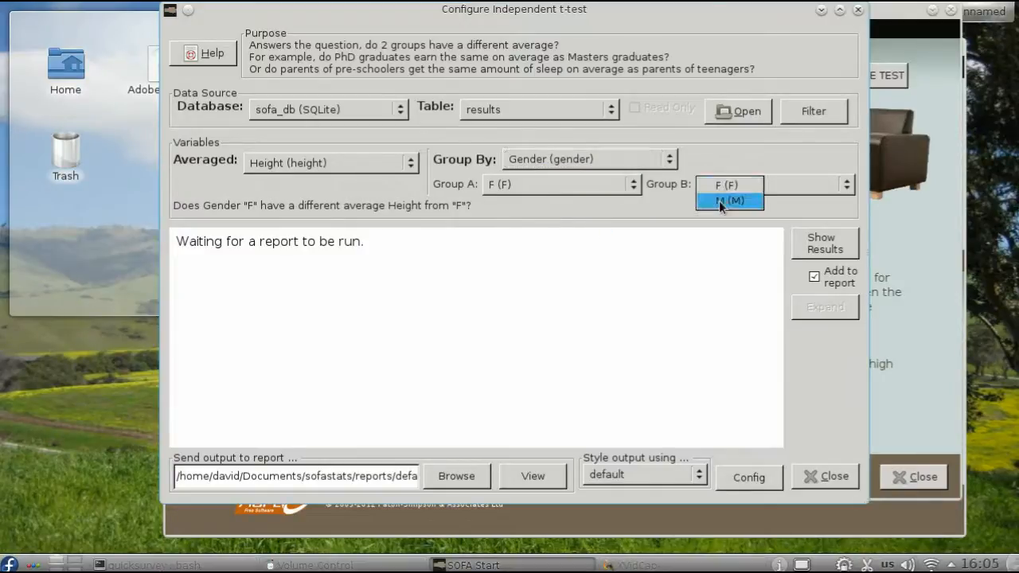
click(729, 201)
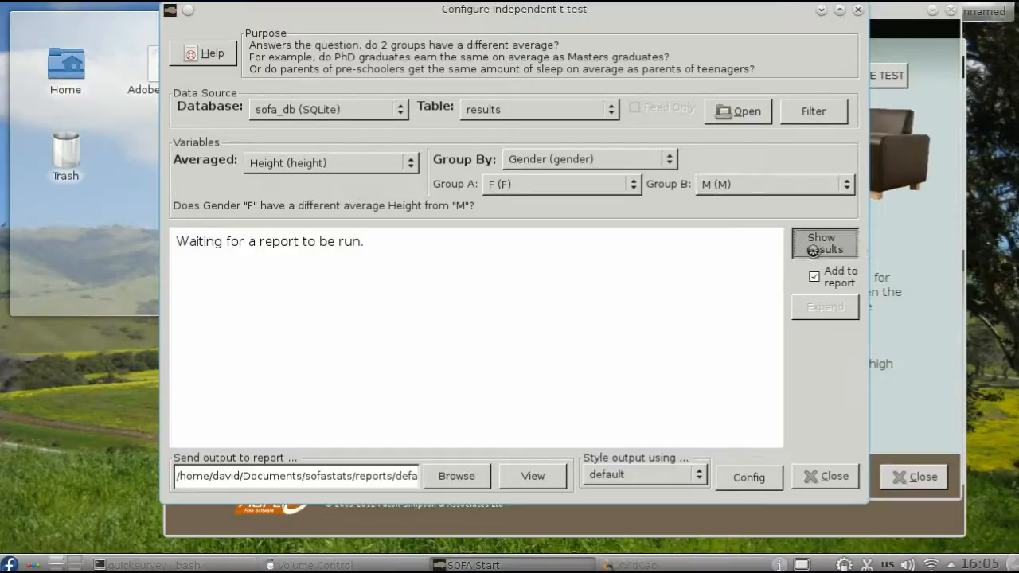
click(824, 242)
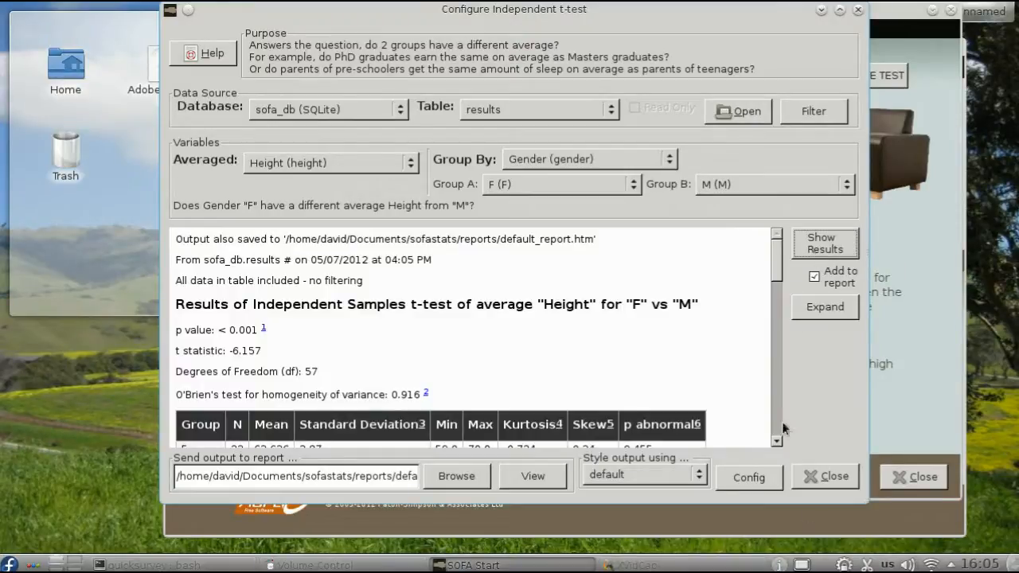
scroll(down, 3)
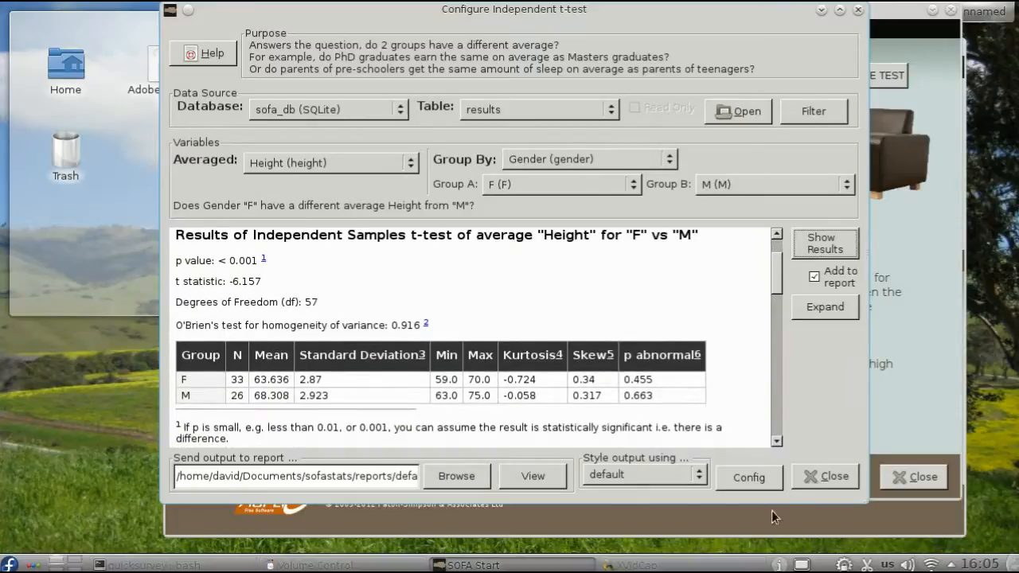